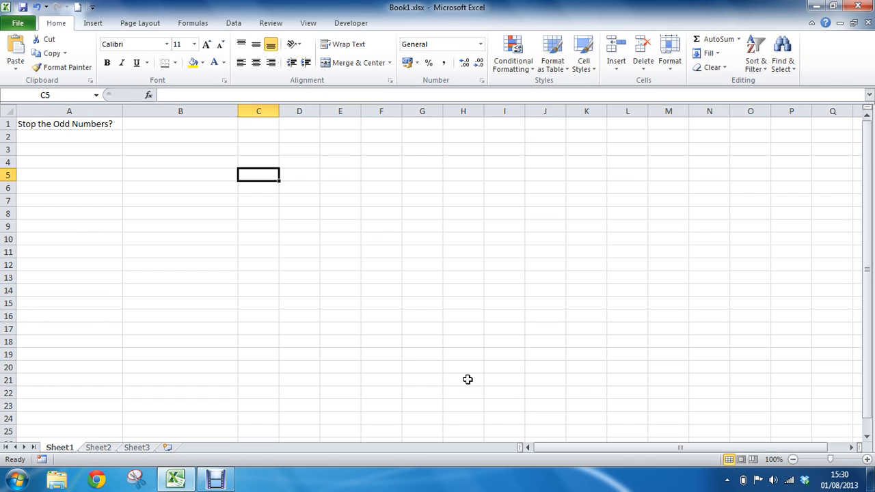
- Start typing =mod( in C5 to show the MOD(number, divisor) arguments, leaving it unfinished
{"action": "type", "text": "=mod"}
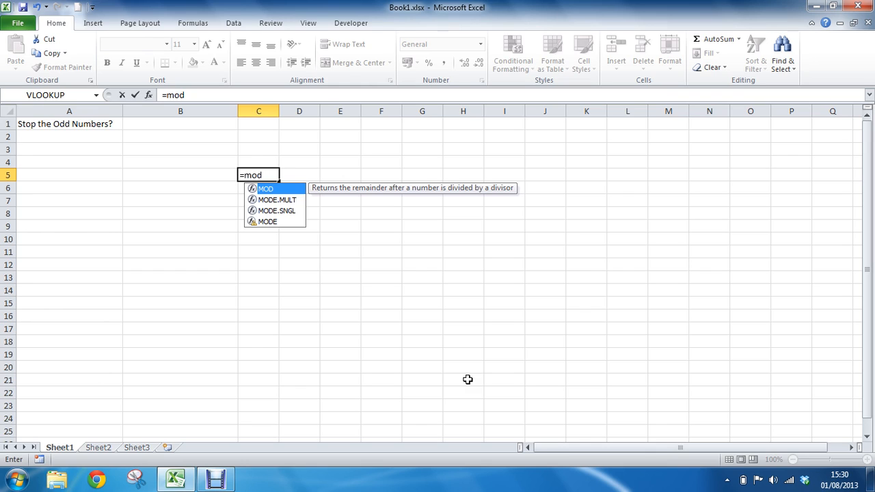
{"action": "mouse_move", "coordinate": [413, 311]}
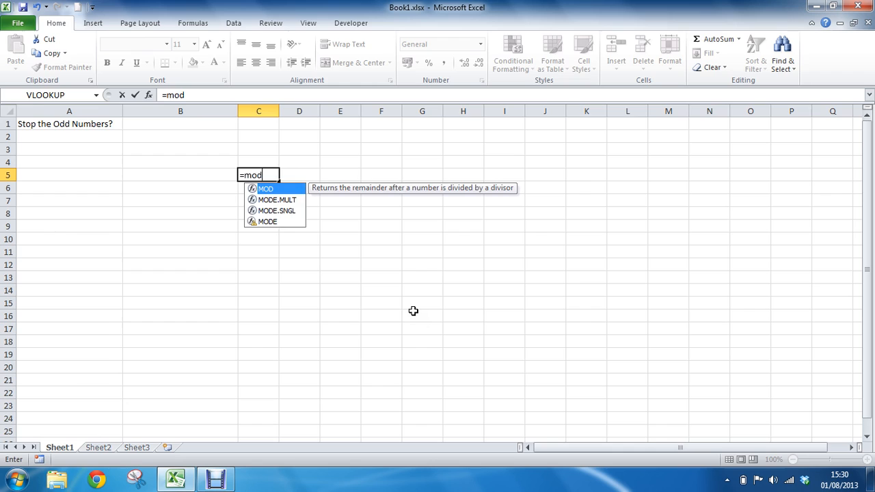
{"action": "type", "text": "("}
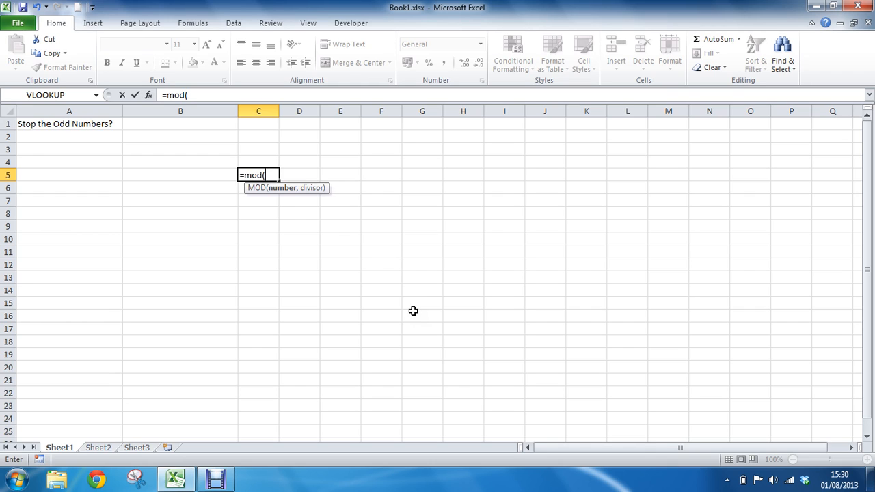
{"action": "mouse_move", "coordinate": [206, 159]}
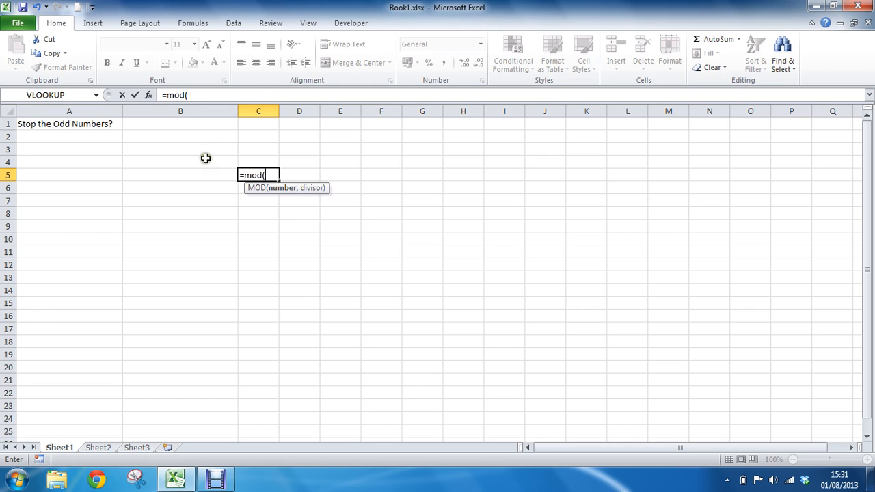
{"action": "mouse_move", "coordinate": [64, 136]}
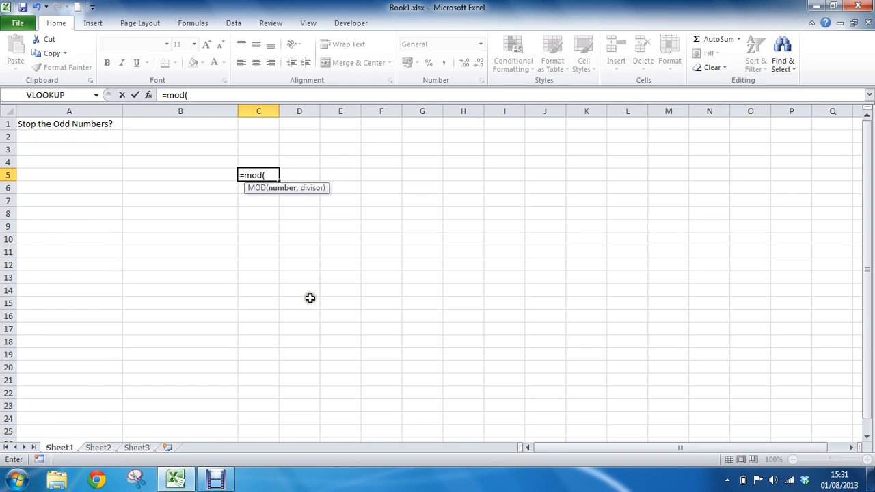
- Cancel the draft MOD entry and select cells A2 through A10
{"action": "left_click", "coordinate": [69, 136]}
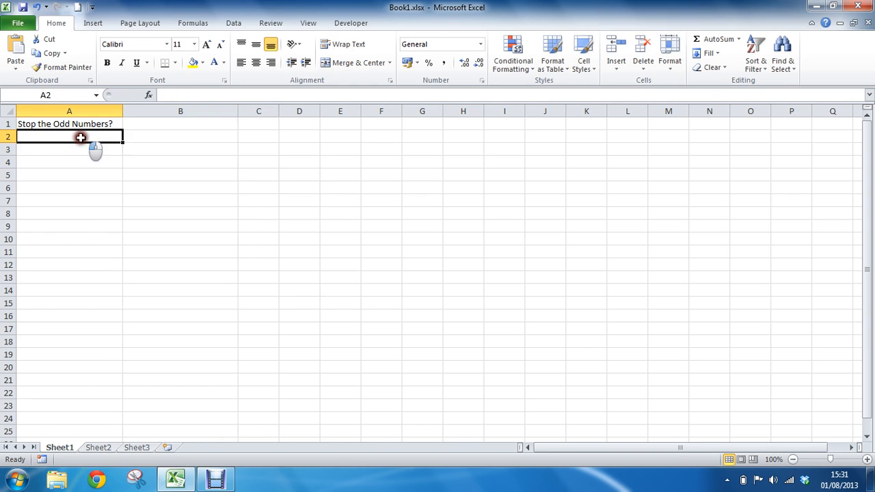
{"action": "left_click_drag", "start_coordinate": [69, 136], "coordinate": [69, 239]}
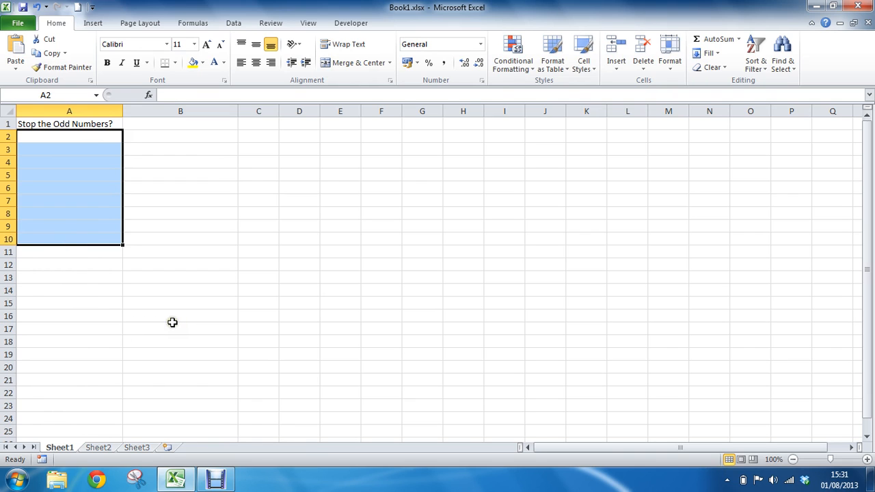
{"action": "left_click", "coordinate": [233, 22]}
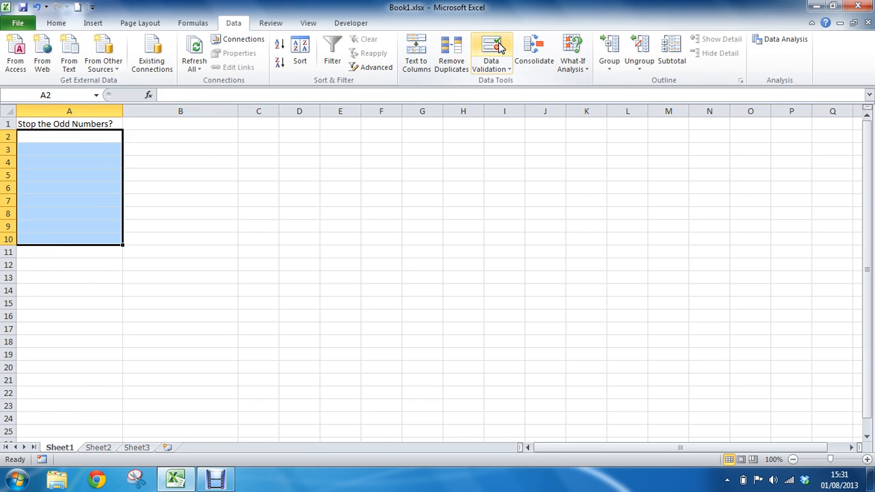
- Open Data Validation for A2:A10 and set Allow to Custom
{"action": "left_click", "coordinate": [491, 49]}
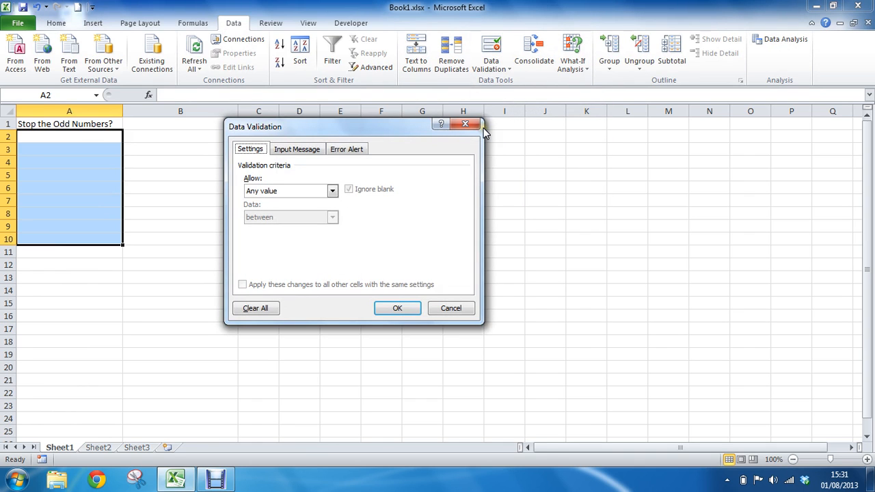
{"action": "mouse_move", "coordinate": [265, 181]}
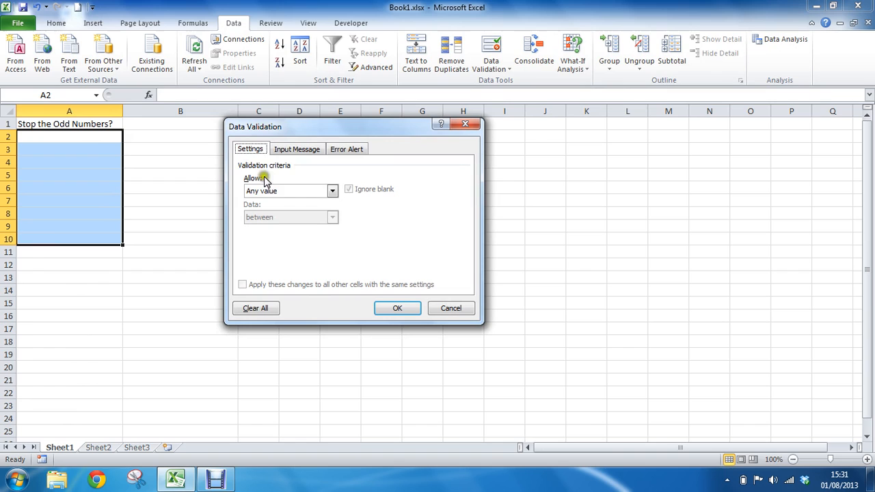
{"action": "left_click", "coordinate": [333, 191]}
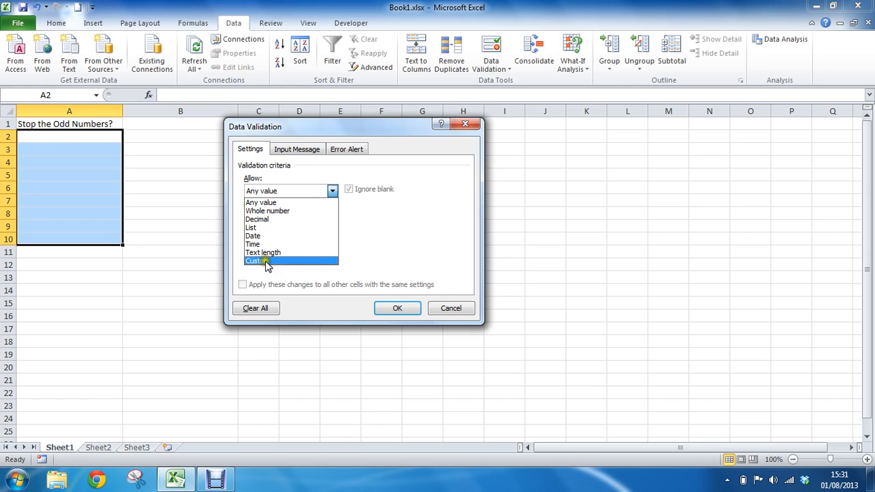
{"action": "left_click", "coordinate": [256, 260]}
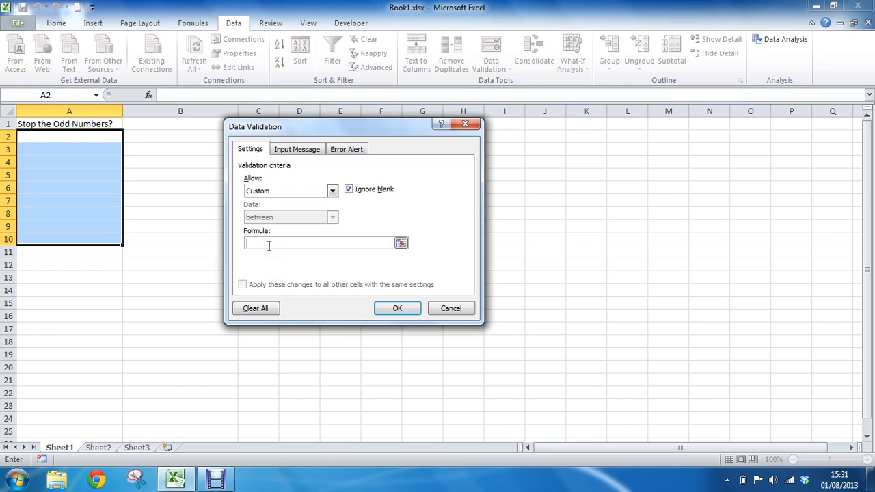
- Enter =mod($a2,2)=0 as the custom validation formula
{"action": "type", "text": "="}
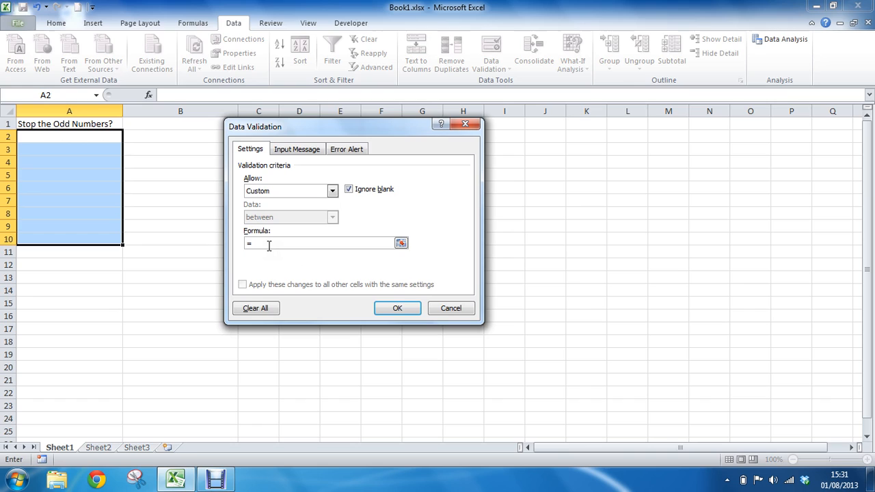
{"action": "type", "text": "mod"}
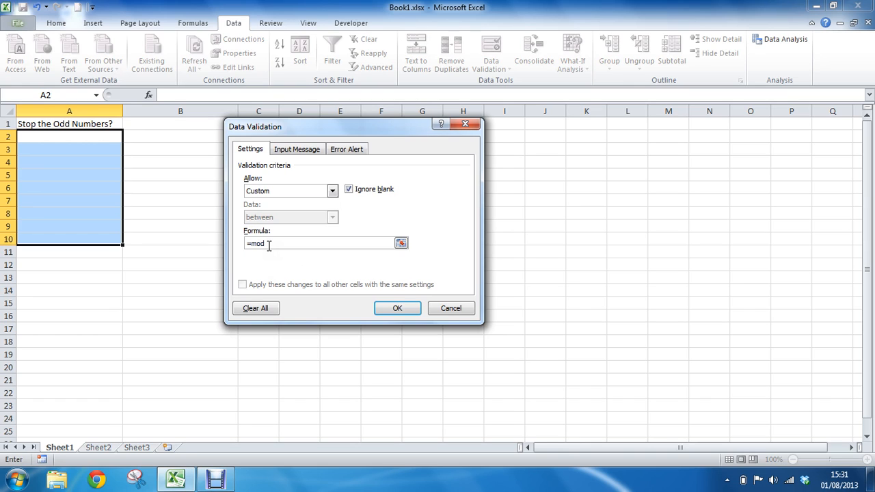
{"action": "type", "text": "("}
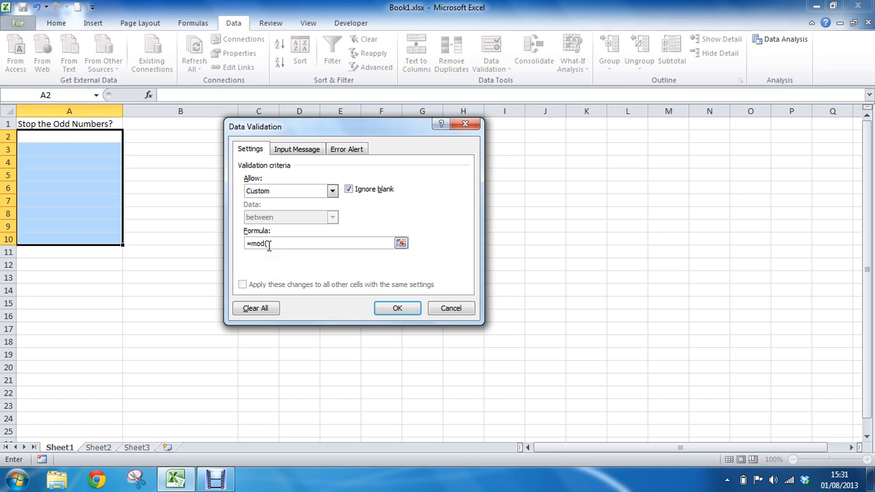
{"action": "type", "text": "$a"}
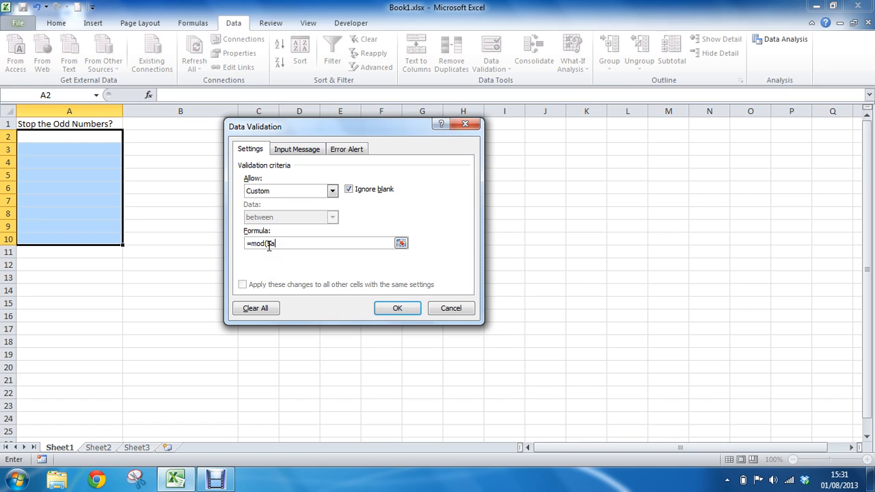
{"action": "type", "text": "$a2"}
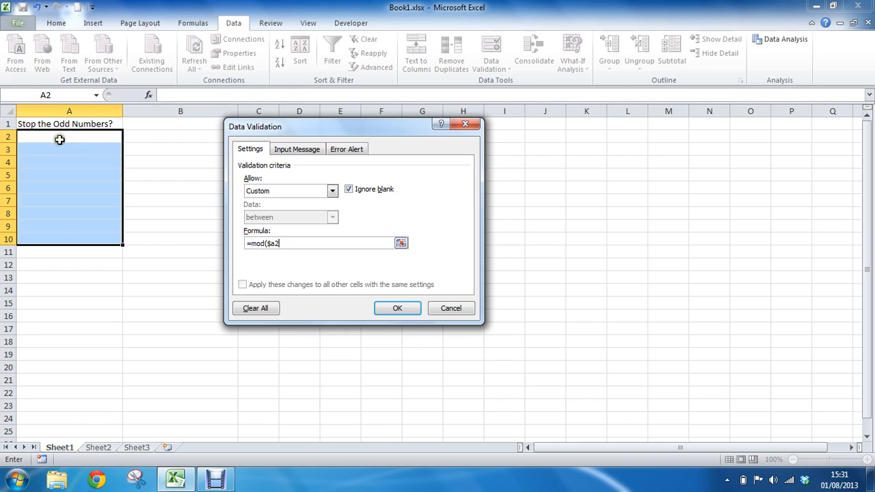
{"action": "mouse_move", "coordinate": [68, 138]}
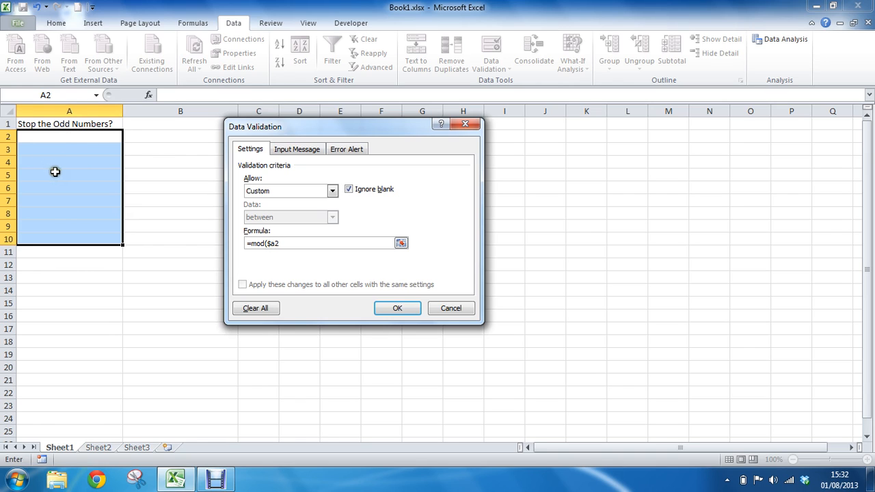
{"action": "mouse_move", "coordinate": [92, 147]}
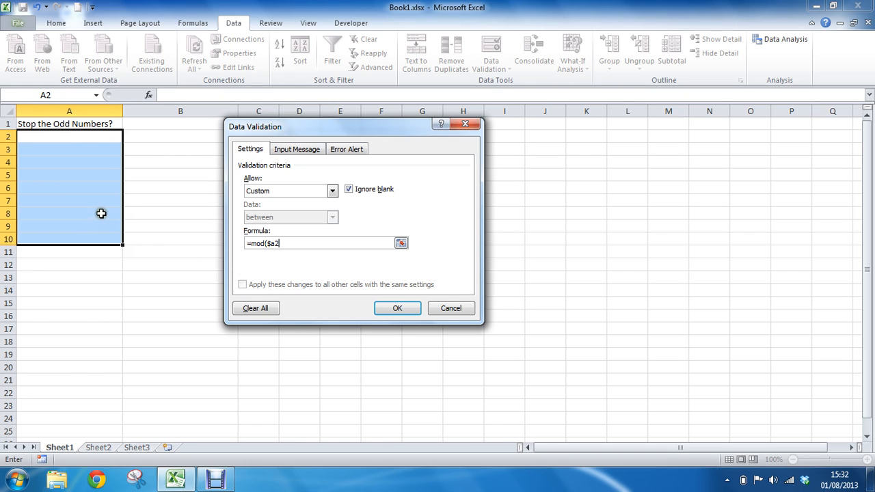
{"action": "mouse_move", "coordinate": [74, 140]}
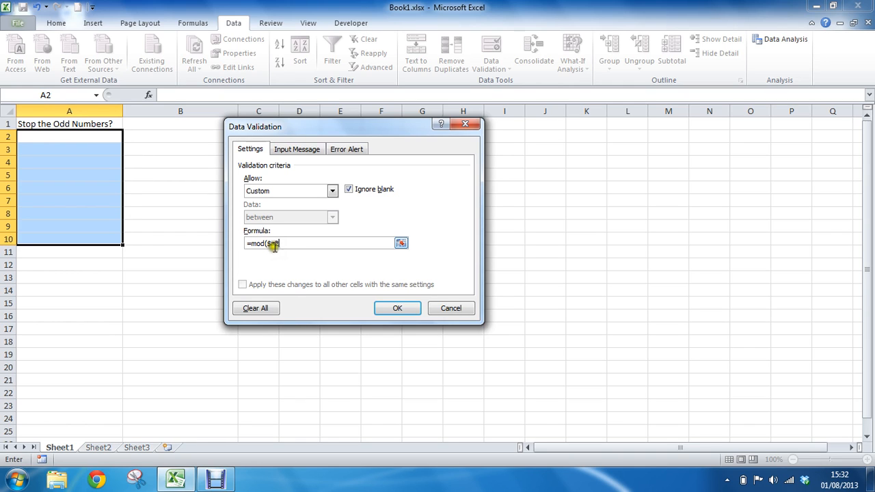
{"action": "type", "text": "$a"}
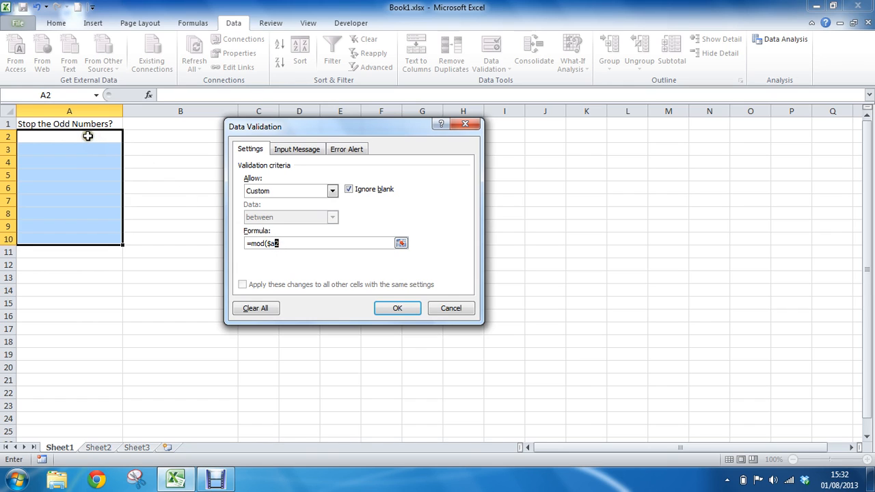
{"action": "mouse_move", "coordinate": [80, 200]}
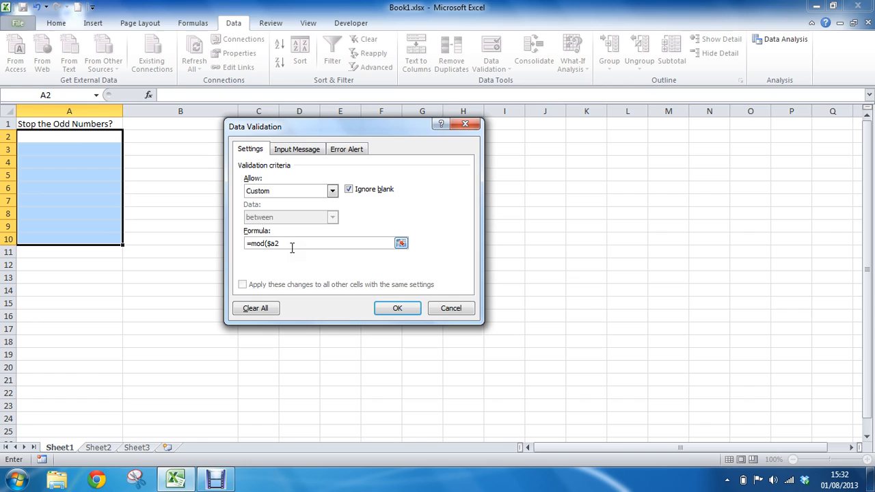
{"action": "type", "text": ",2"}
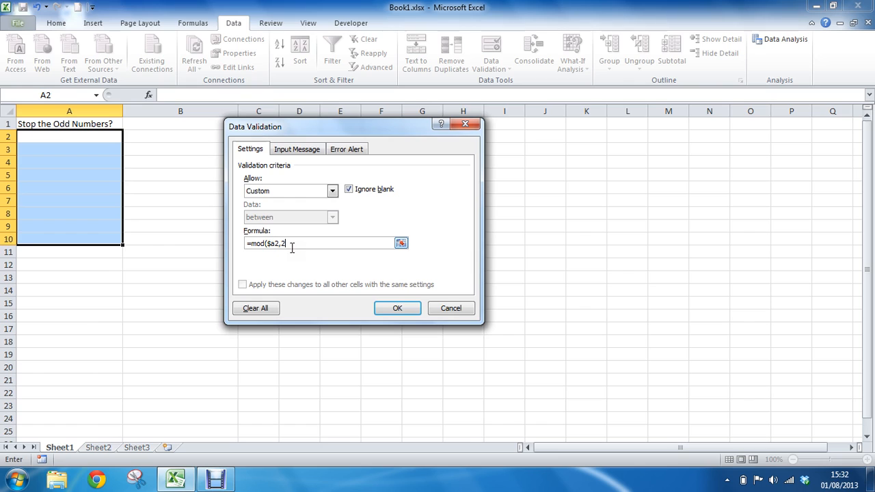
{"action": "type", "text": ")=0"}
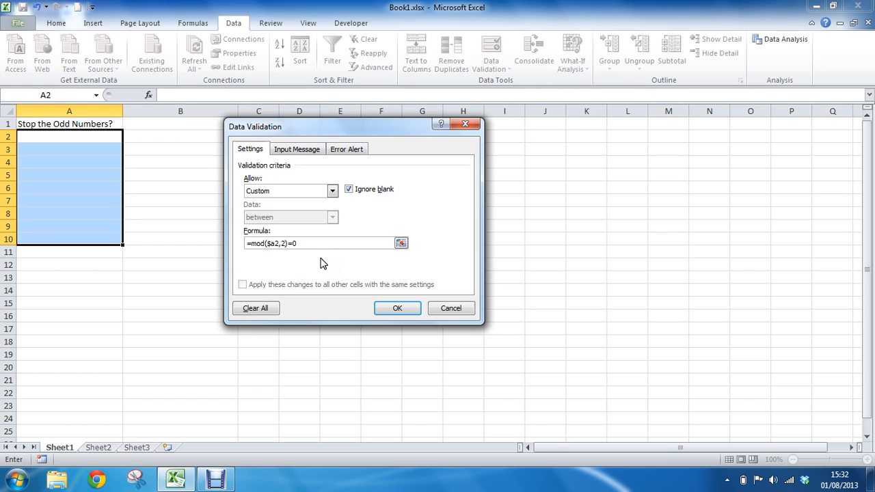
{"action": "mouse_move", "coordinate": [350, 231]}
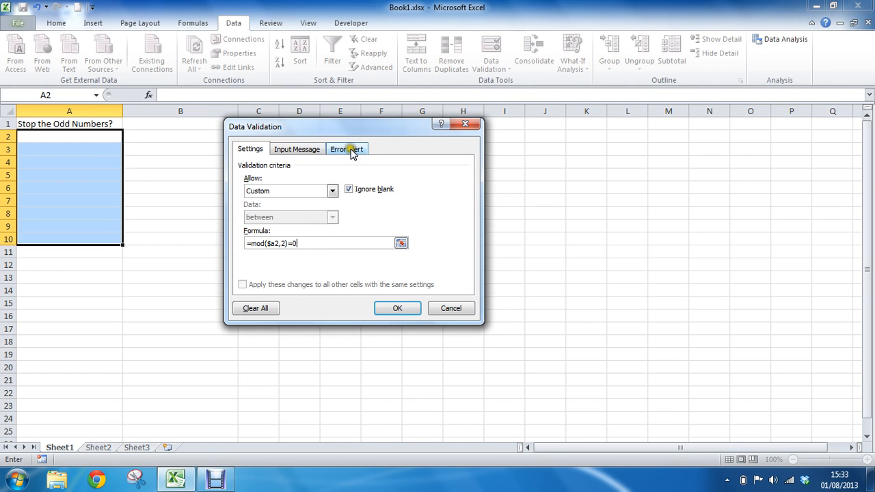
- Give the Stop error alert the title 'That is an Odd Number' and a try-again message
{"action": "left_click", "coordinate": [347, 150]}
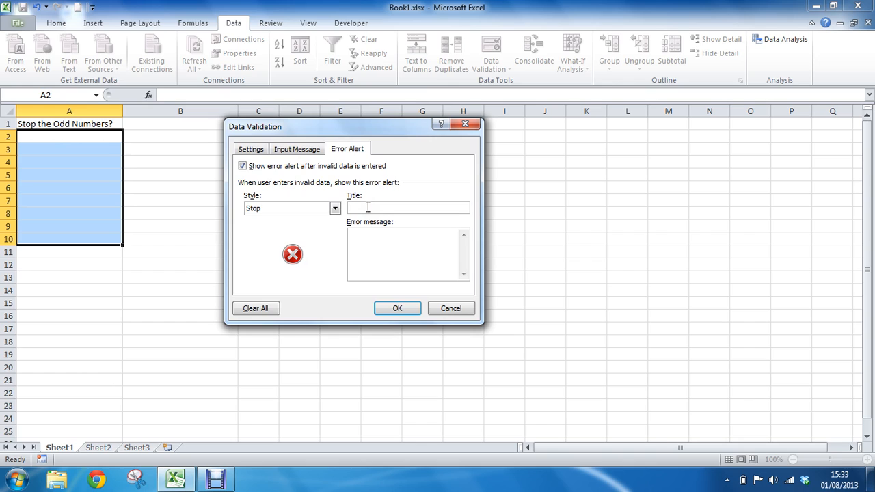
{"action": "type", "text": "T"}
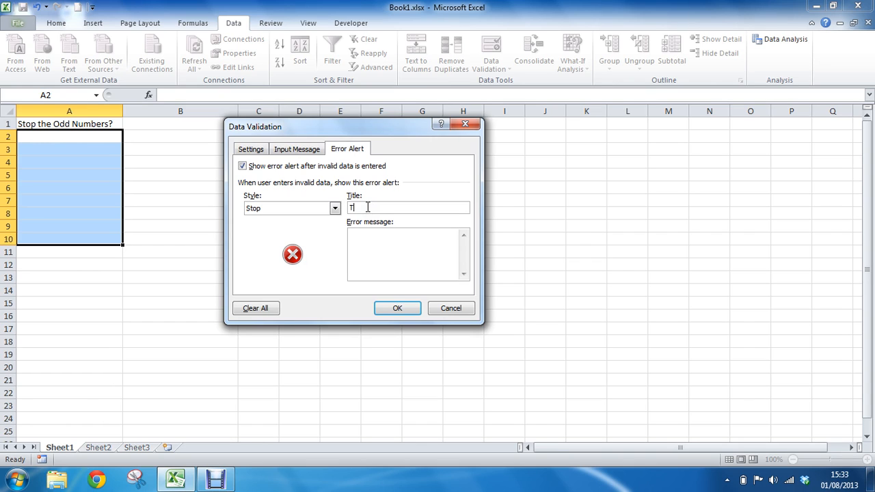
{"action": "type", "text": "hat is an Odd Number"}
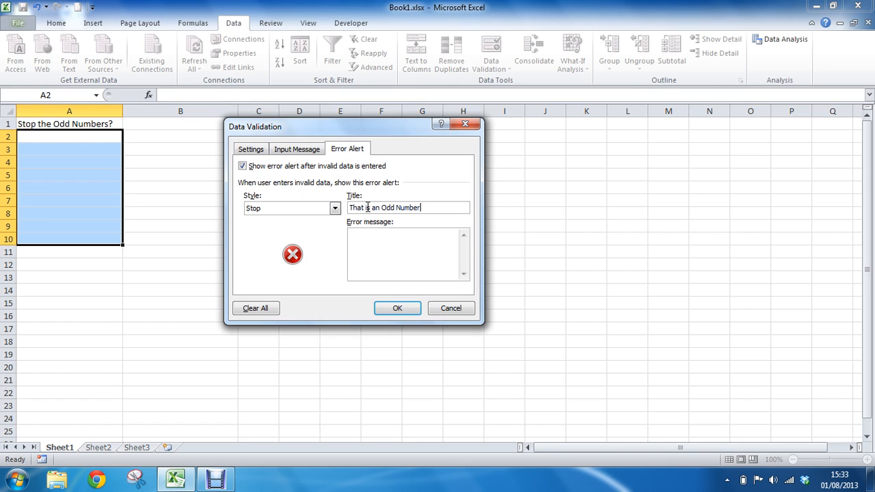
{"action": "left_click", "coordinate": [384, 253]}
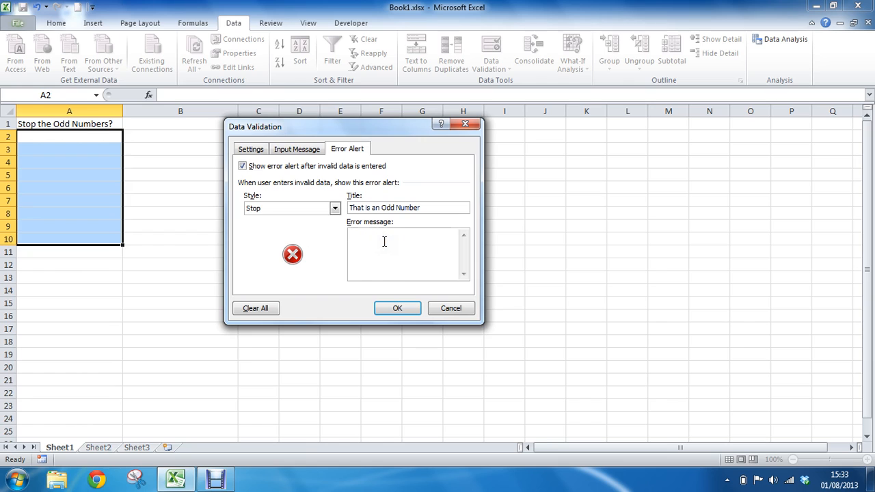
{"action": "type", "text": "You have entered an odd"}
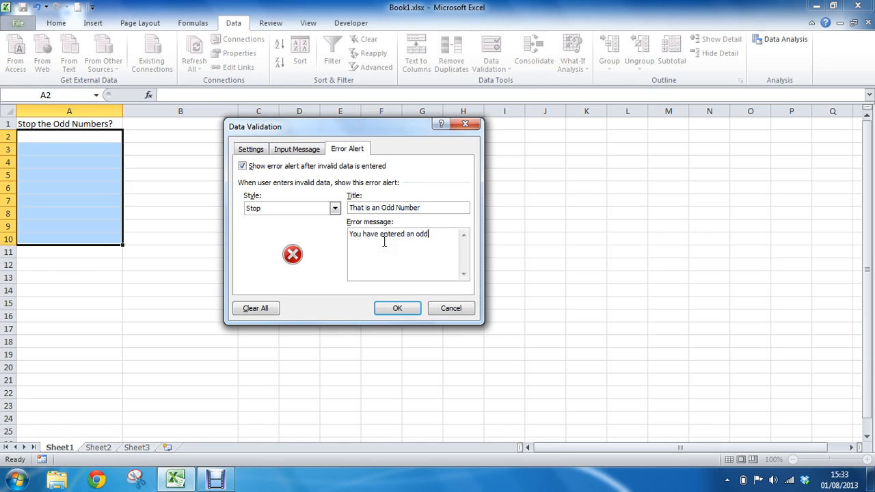
{"action": "type", "text": "number."}
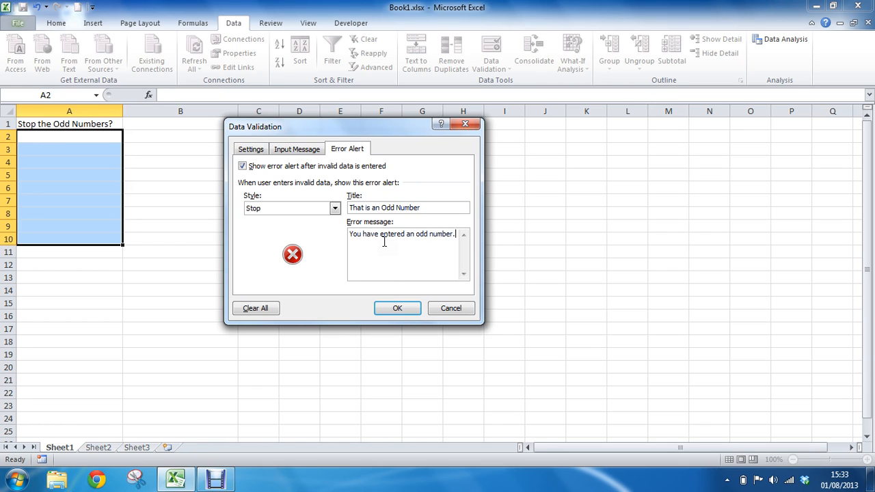
{"action": "type", "text": "Please try again."}
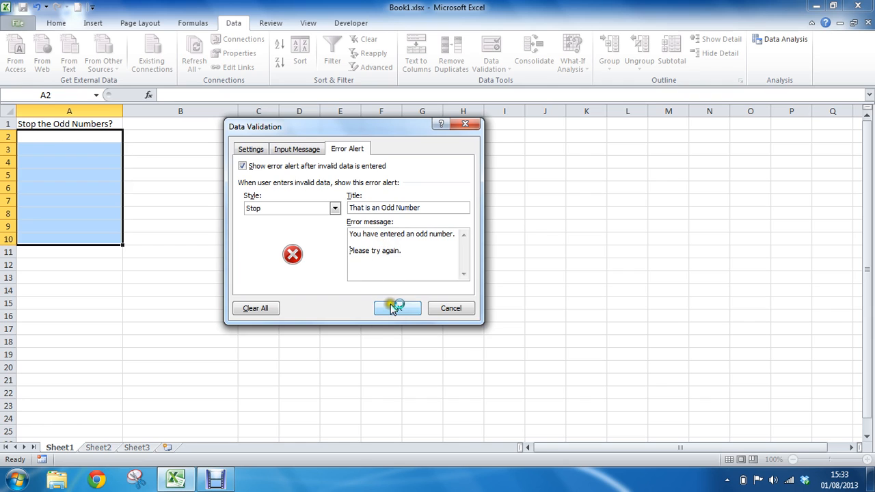
- Apply the rule, then enter 2, 6 and 4 in A3:A5 and 9 in A6
{"action": "left_click", "coordinate": [397, 308]}
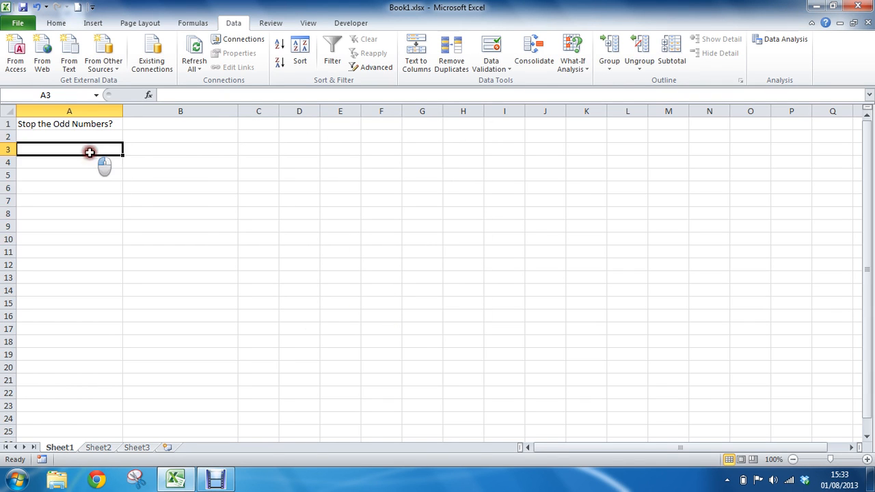
{"action": "type", "text": "6"}
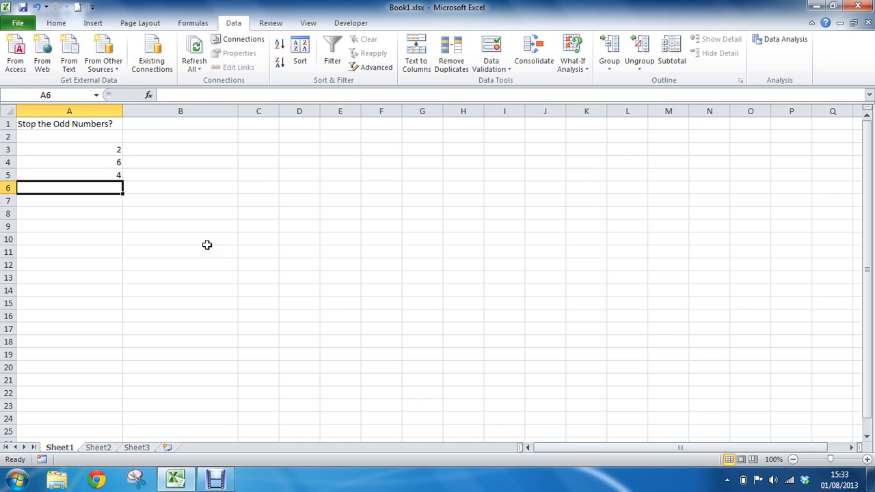
{"action": "type", "text": "5"}
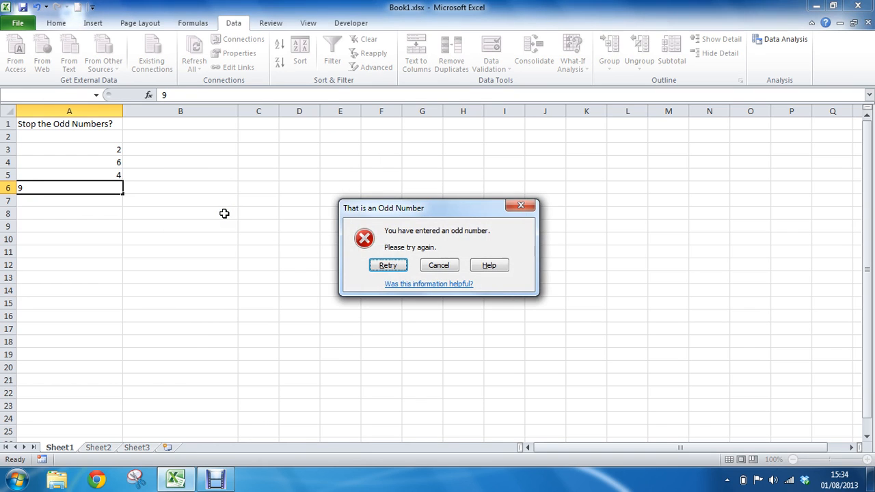
- Retry the rejected entry and put 2 in A6 instead of 9
{"action": "left_click", "coordinate": [387, 266]}
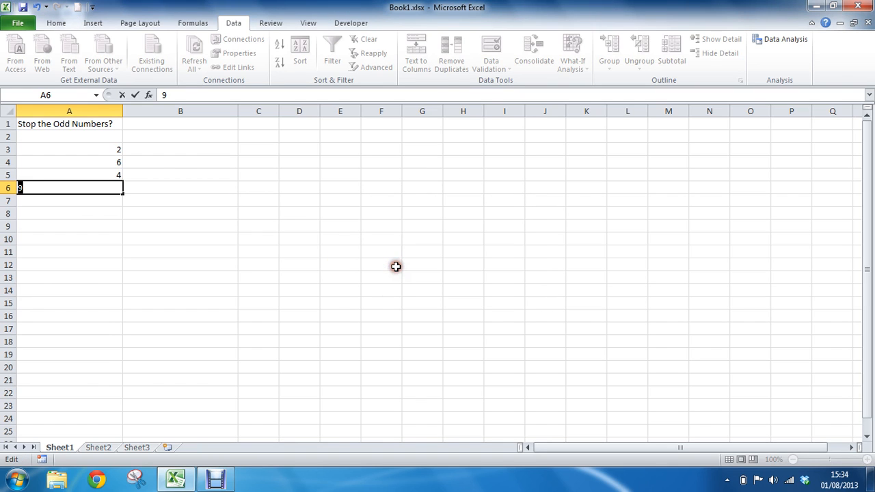
{"action": "type", "text": "2"}
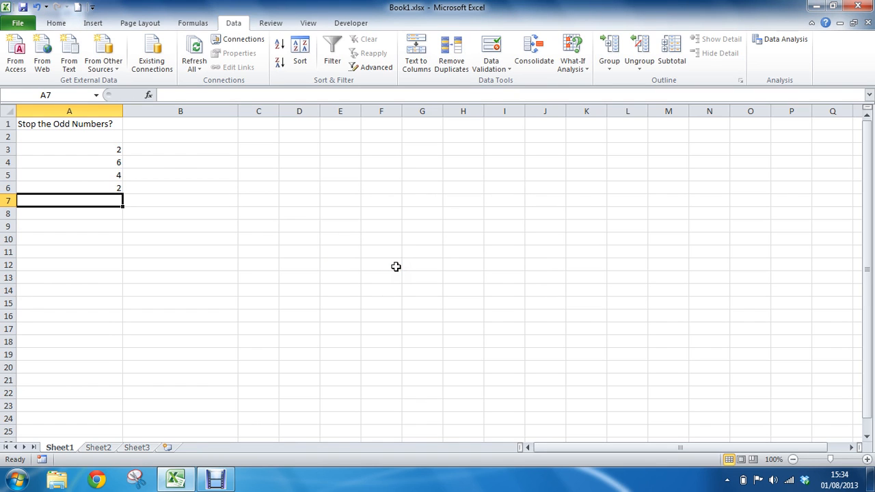